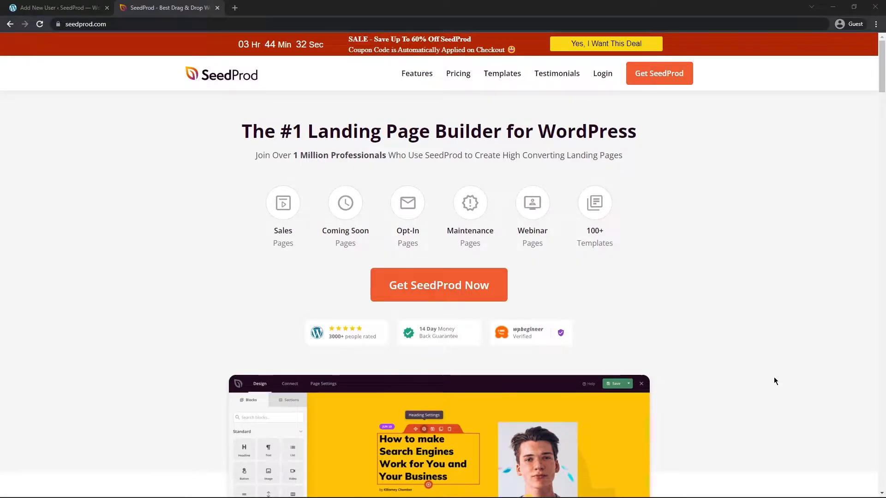
Step: Switch from the seedprod.com tab to the WordPress Dashboard tab
click(56, 7)
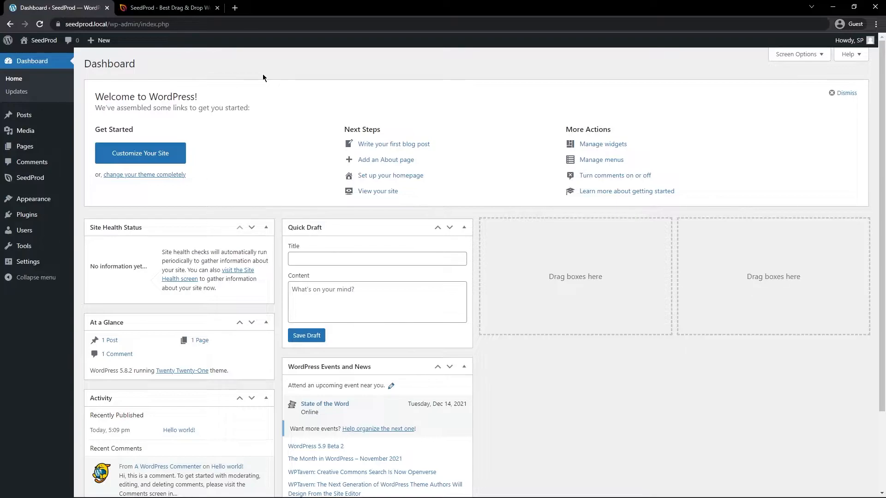
mouse_move(173, 83)
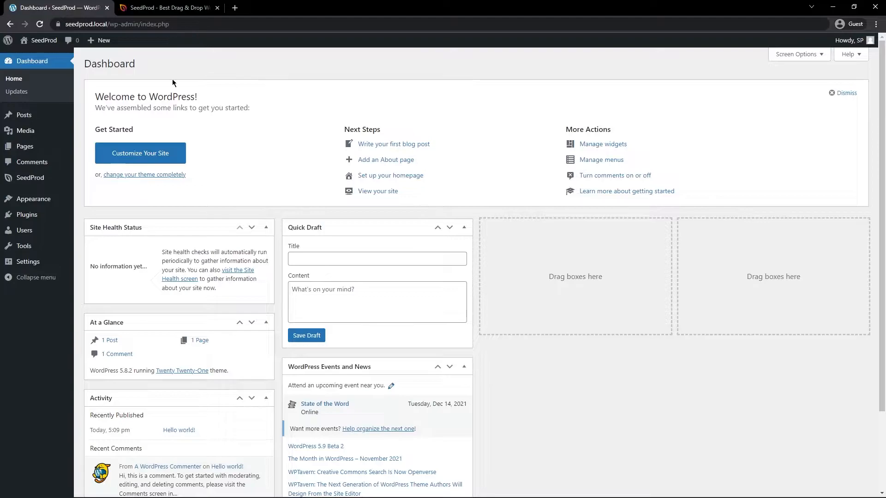
mouse_move(207, 190)
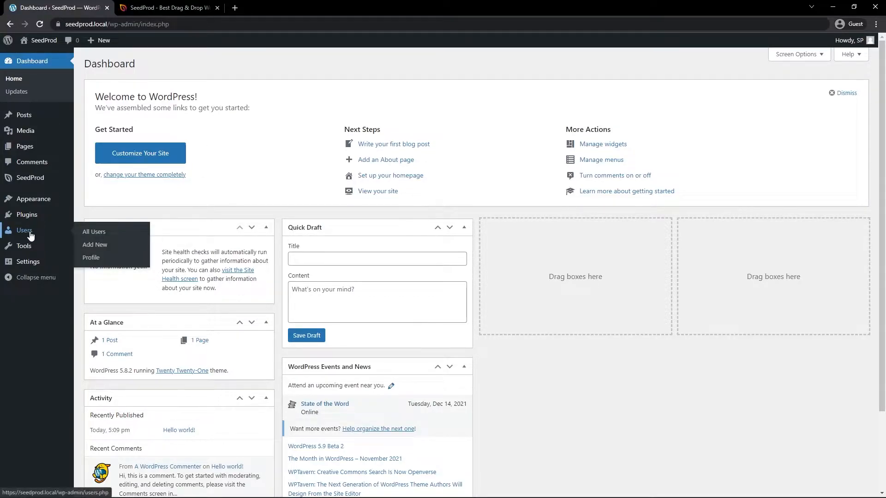
mouse_move(94, 244)
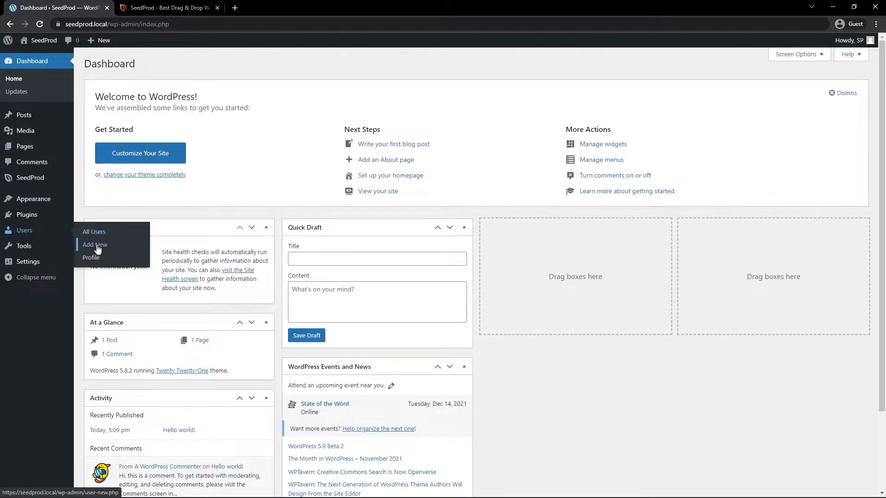
Step: Open Users > All Users, showing the single administrator account
click(93, 231)
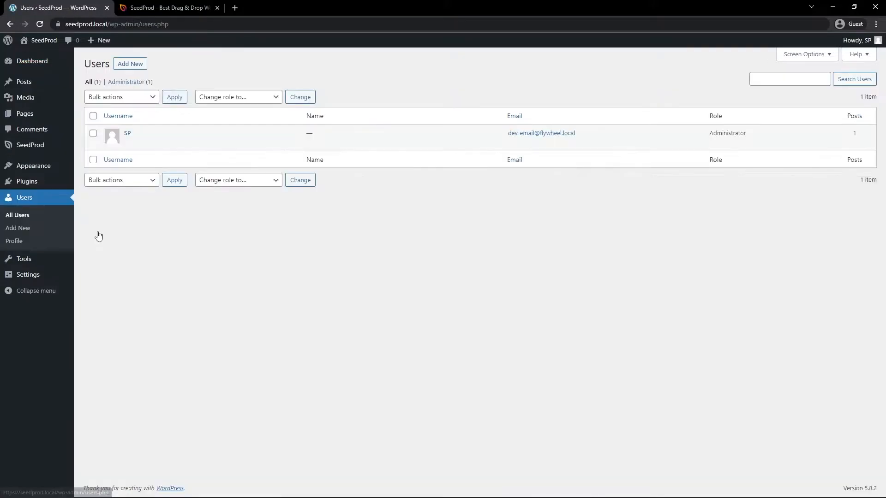
mouse_move(266, 188)
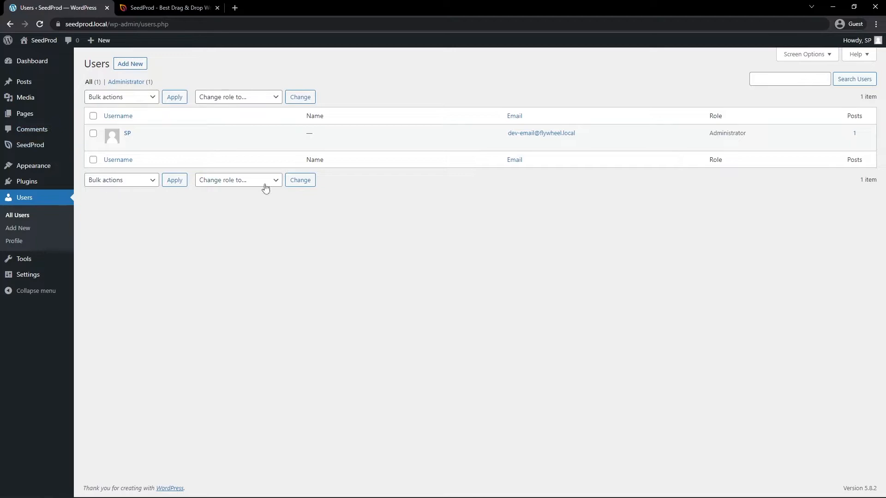
mouse_move(183, 205)
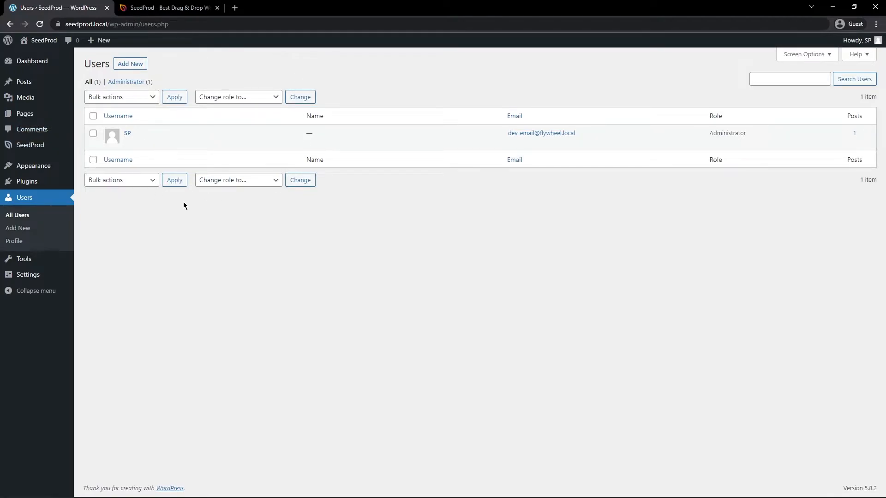
mouse_move(155, 198)
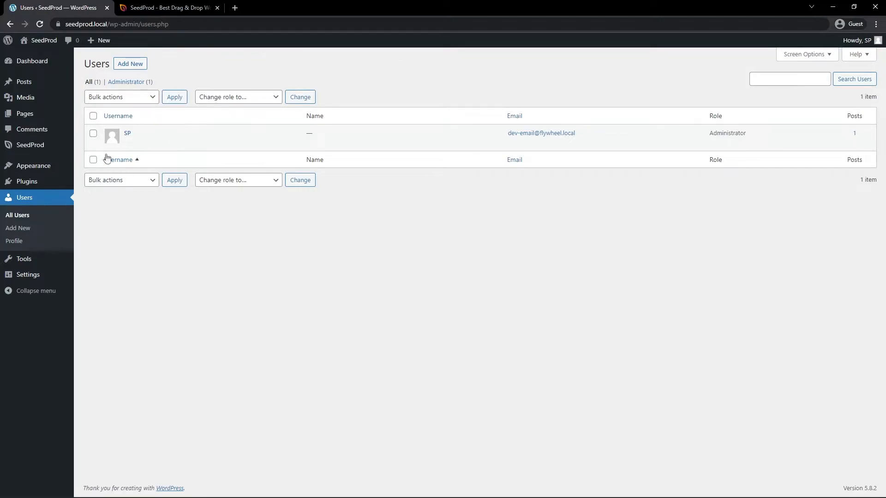
click(120, 97)
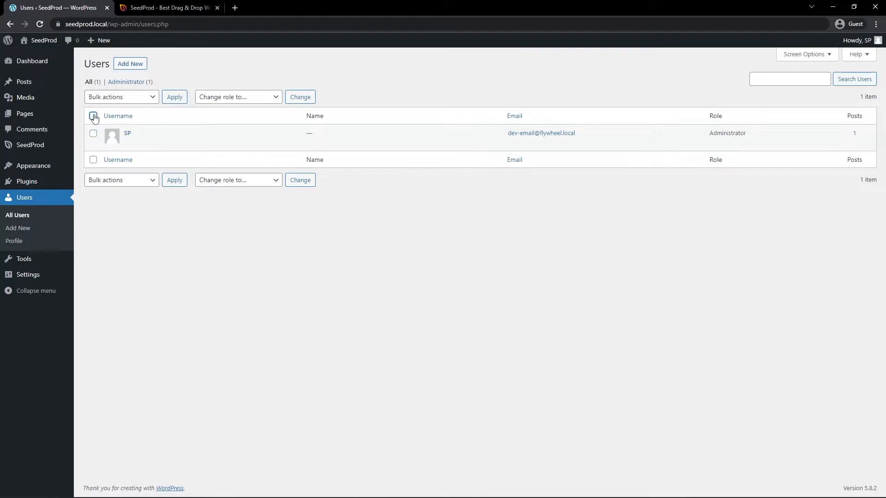
mouse_move(122, 251)
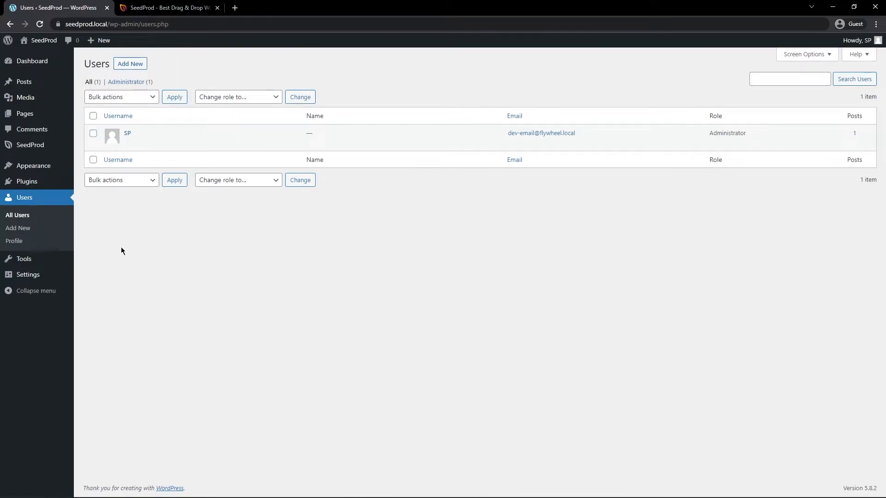
click(17, 228)
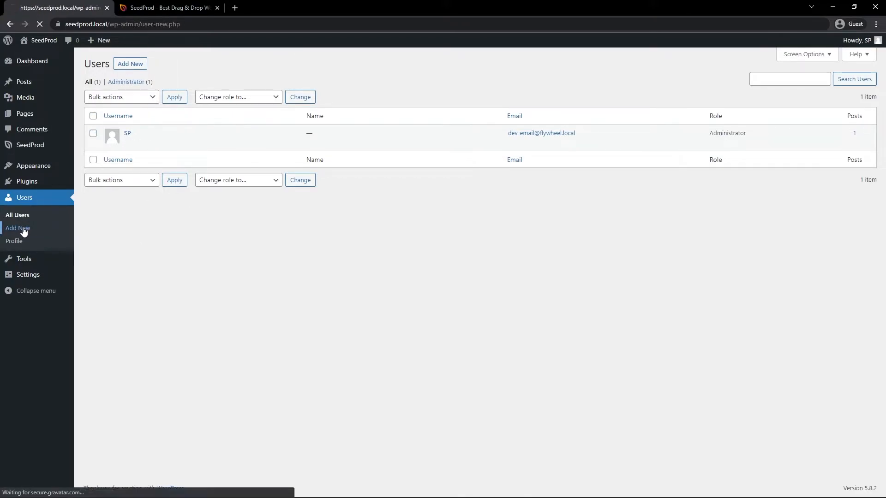
click(18, 228)
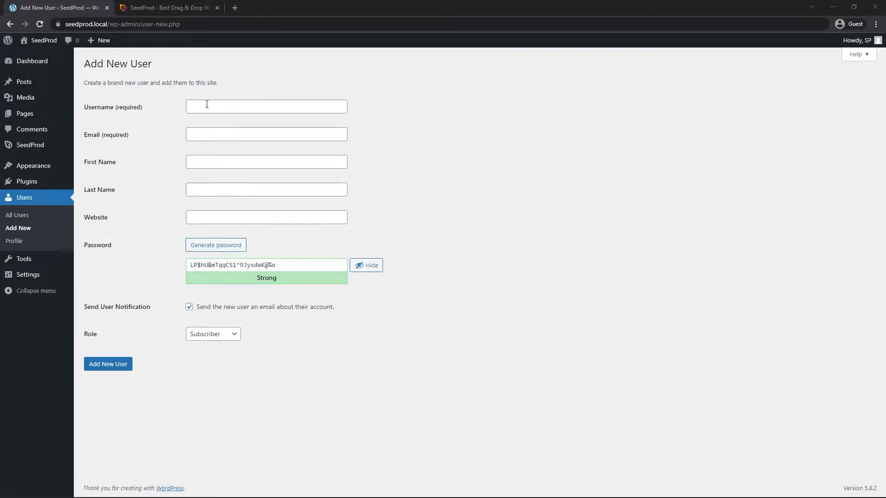
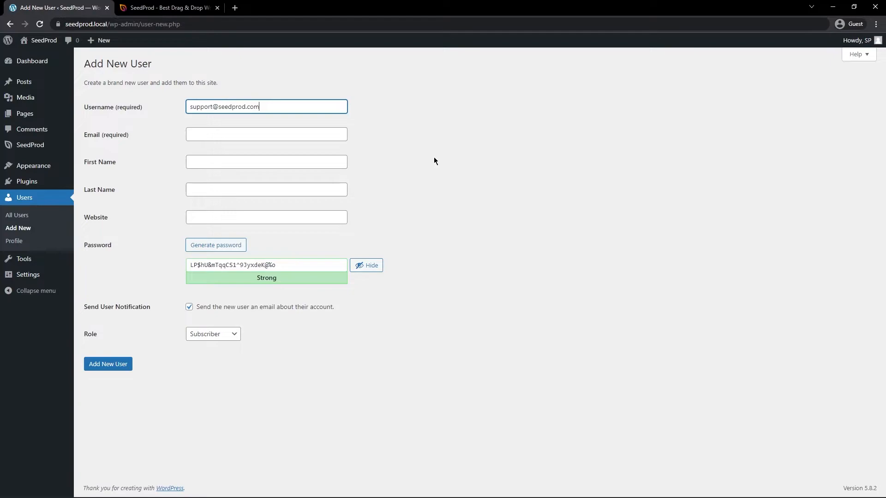
click(266, 133)
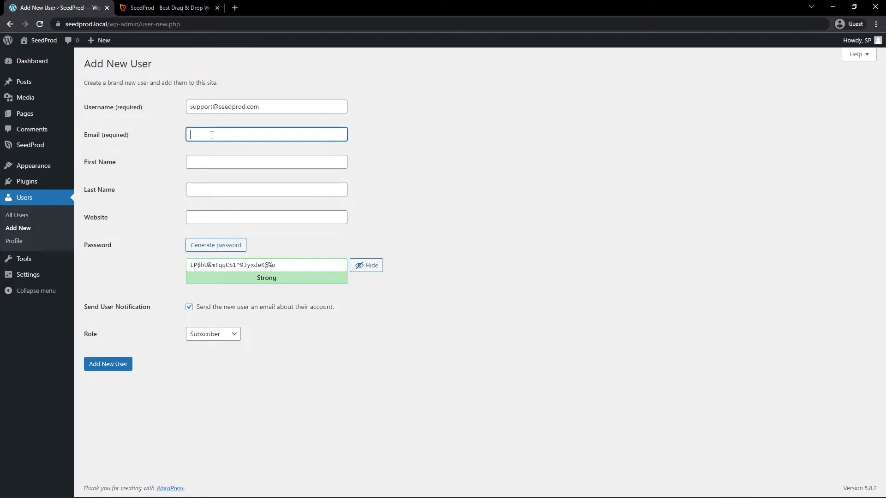
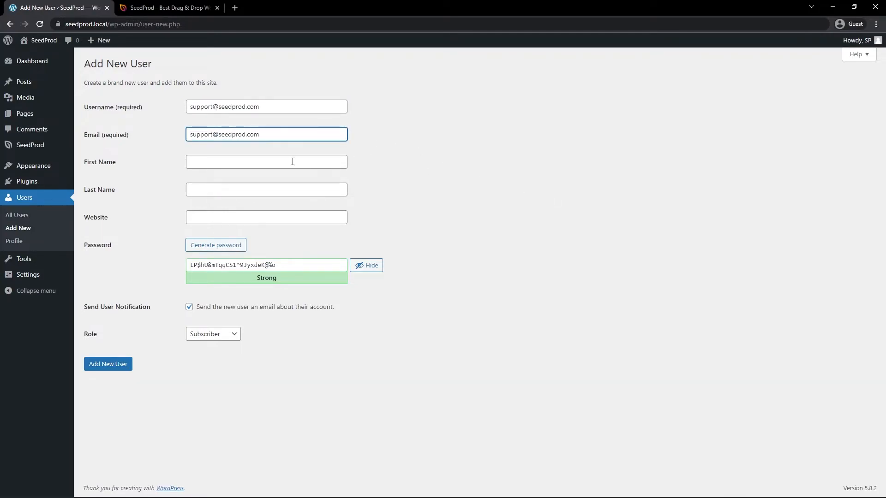
mouse_move(331, 234)
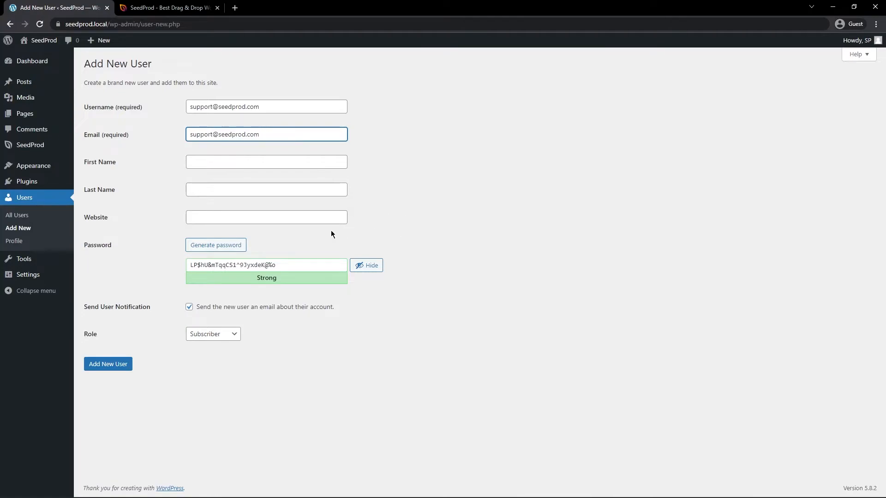
mouse_move(266, 267)
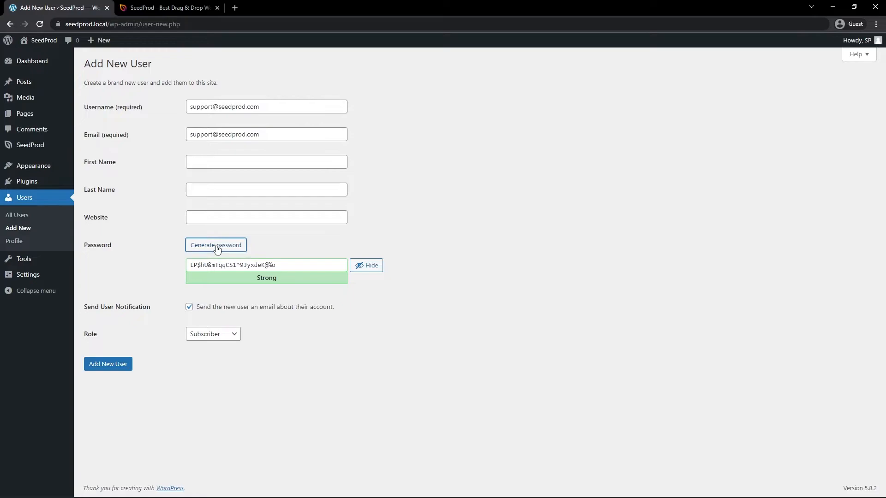
Step: Generate a new password, keep the notification email enabled, and set the role to Administrator
click(215, 245)
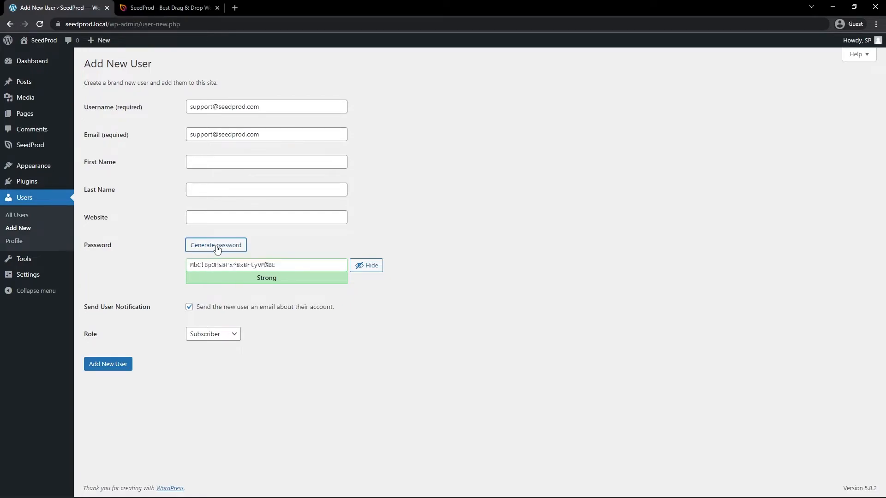
click(215, 245)
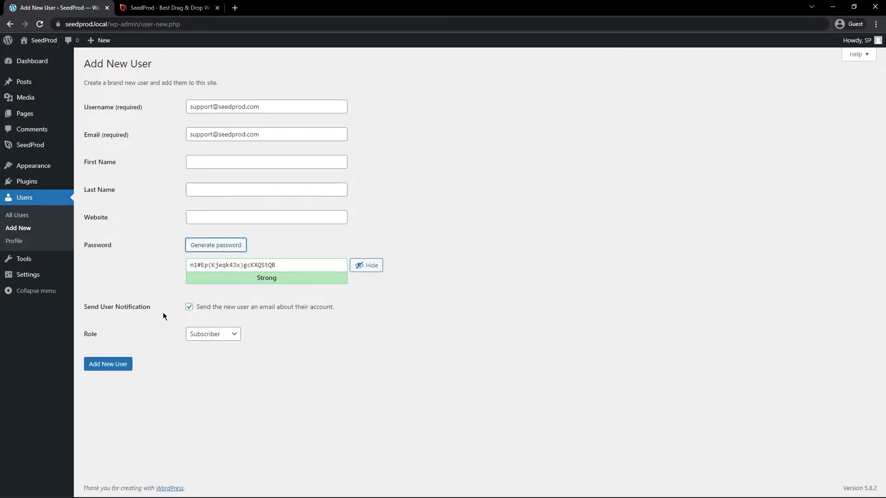
click(189, 306)
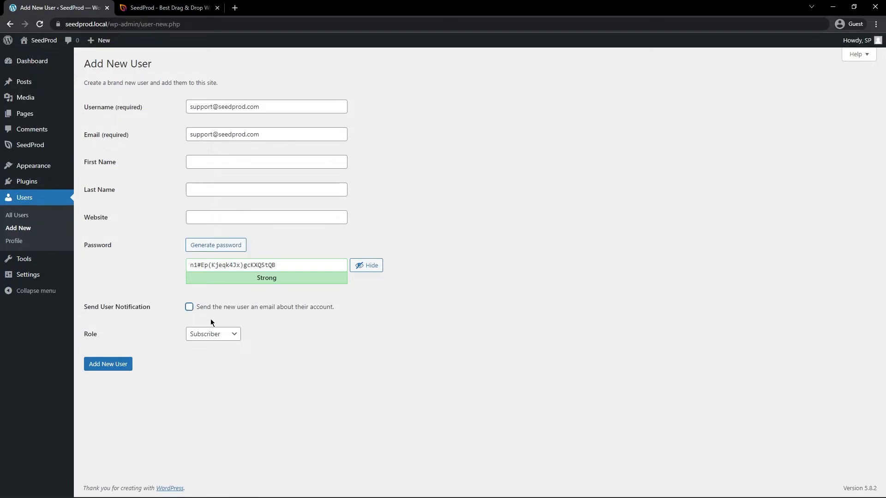
click(189, 306)
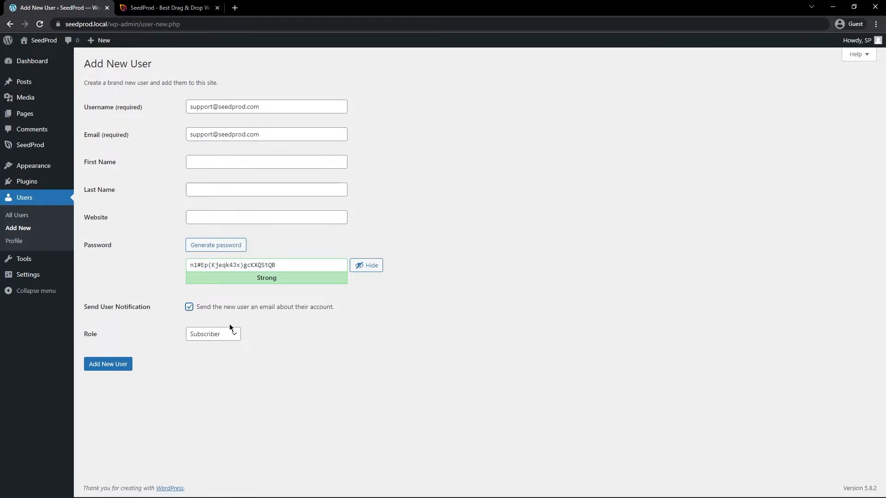
click(213, 334)
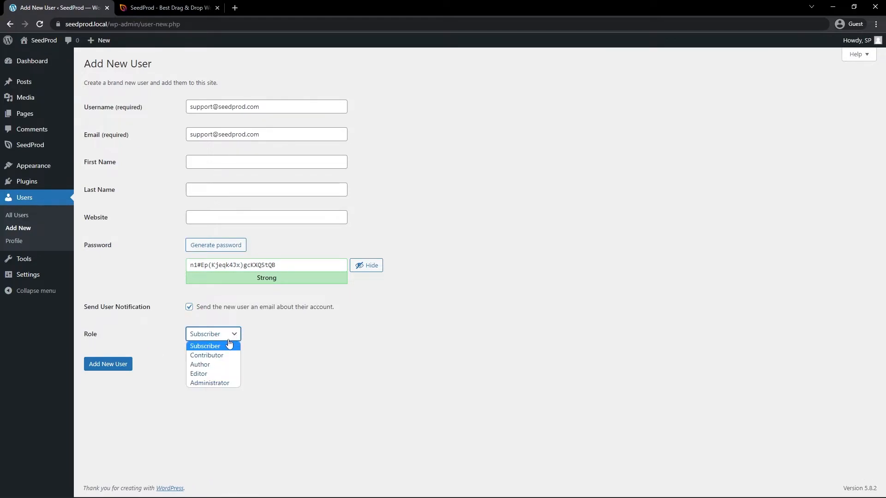
click(209, 383)
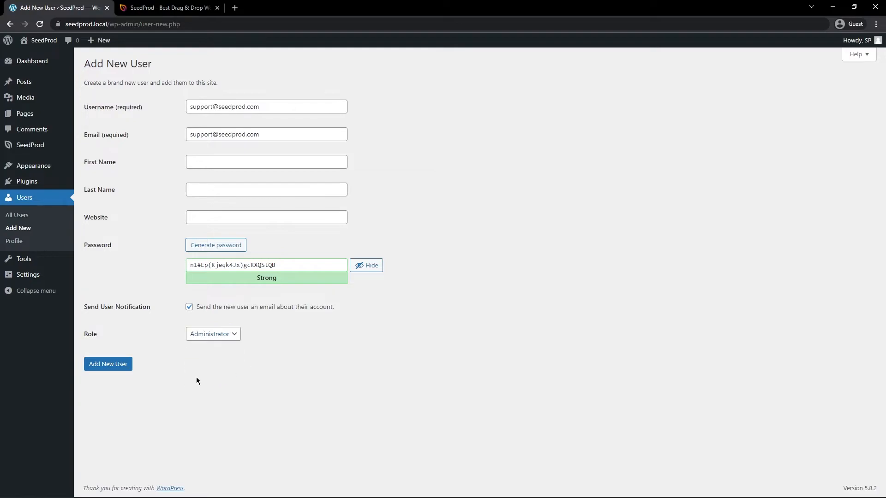
click(108, 364)
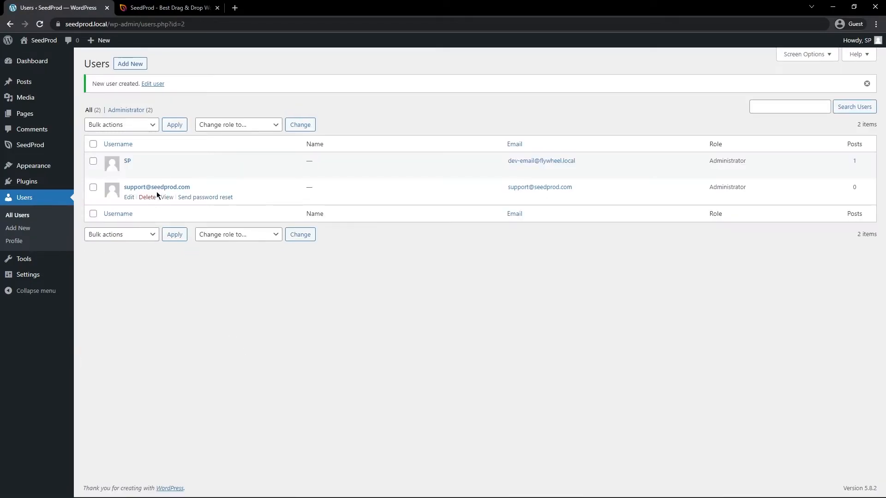
mouse_move(393, 292)
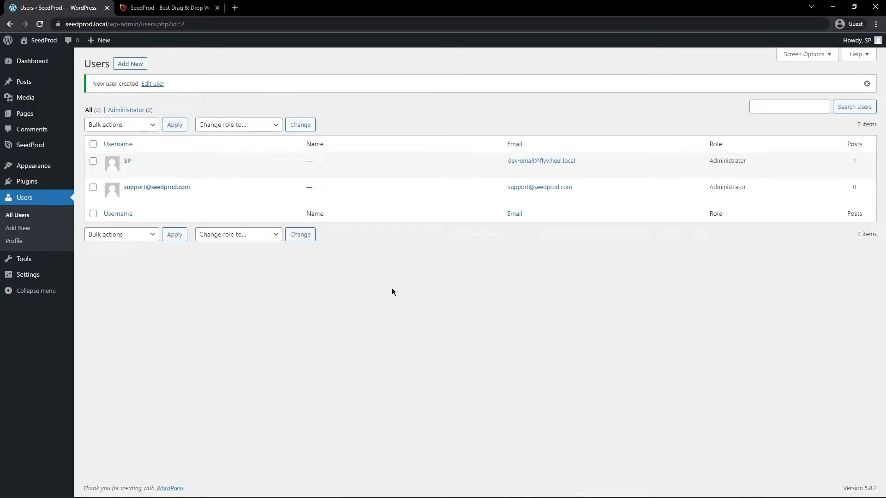
mouse_move(423, 276)
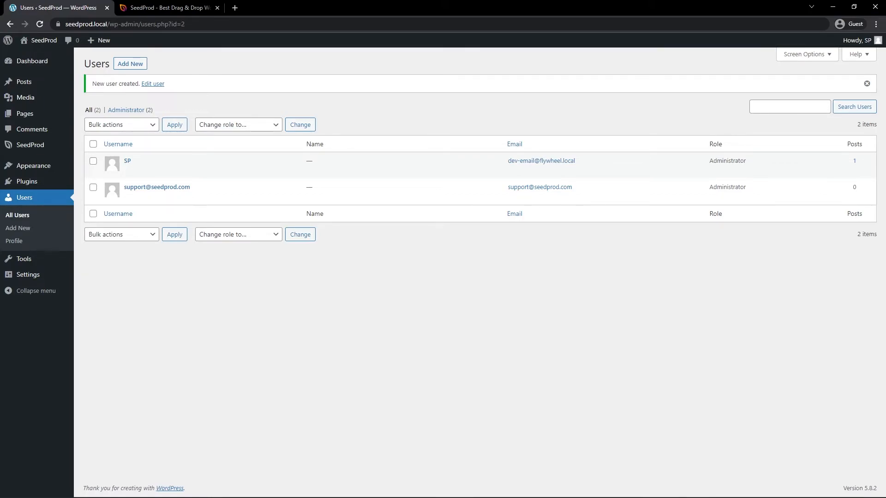
Step: On the SeedProd site, open Documentation from the footer's Helpful Links
click(166, 8)
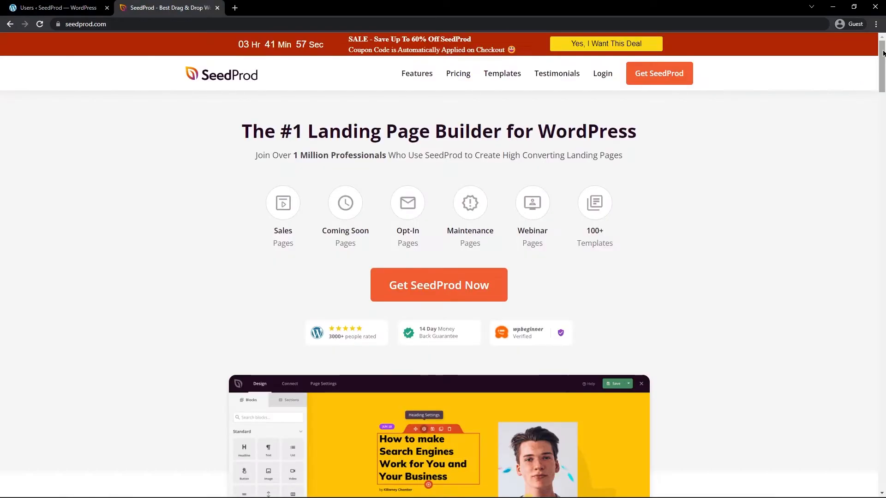
scroll(down, 3)
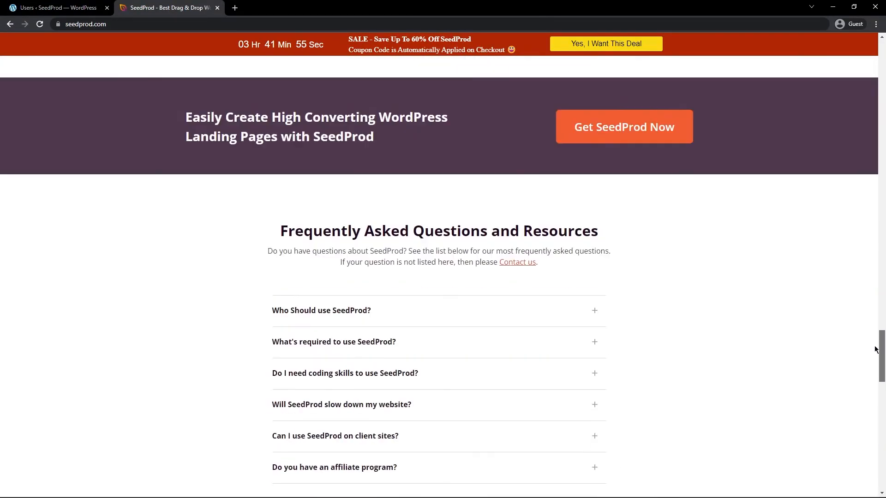
scroll(down, 3)
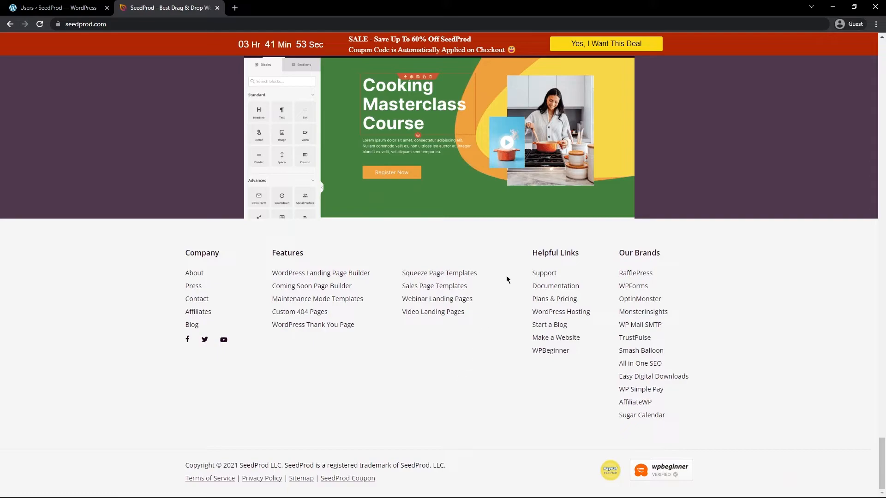
mouse_move(544, 273)
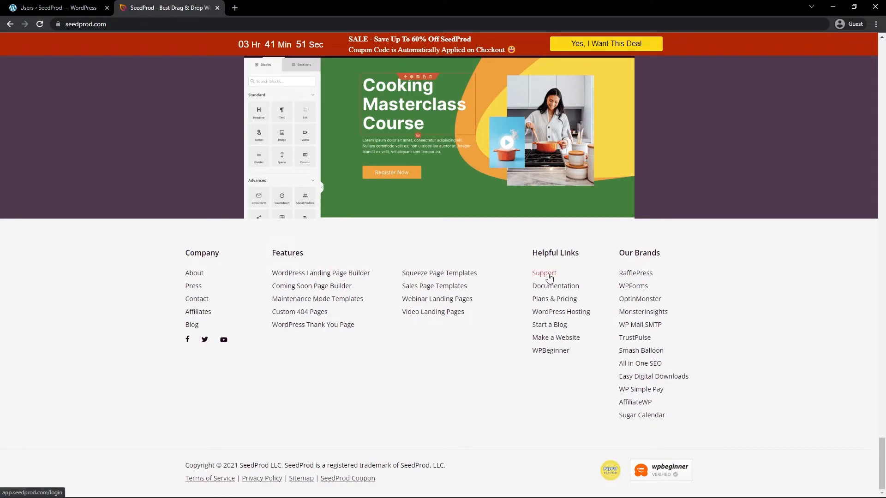
click(555, 287)
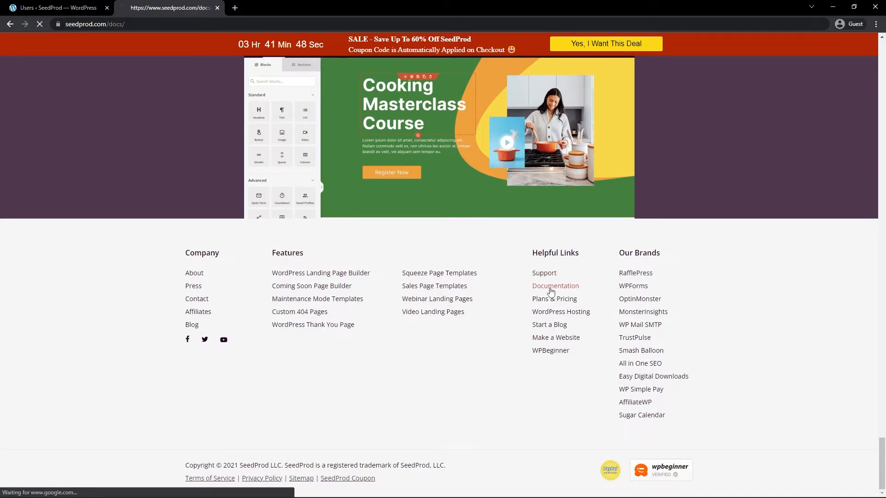
click(554, 286)
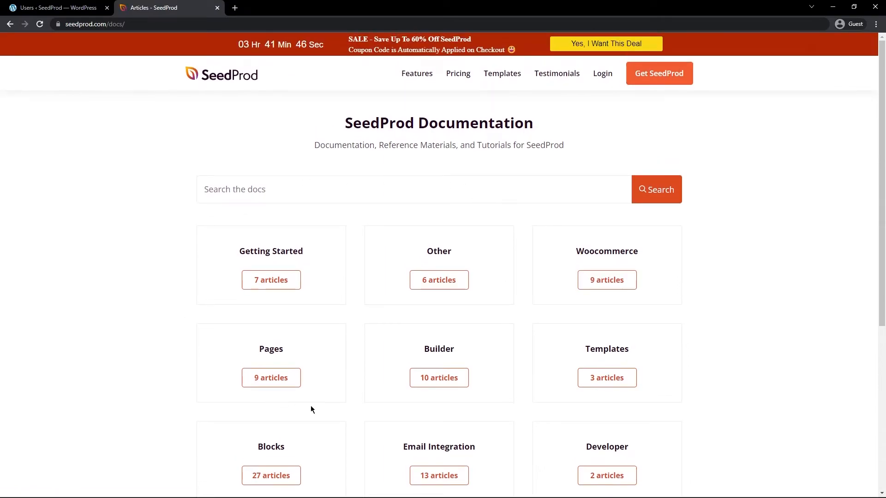
scroll(down, 3)
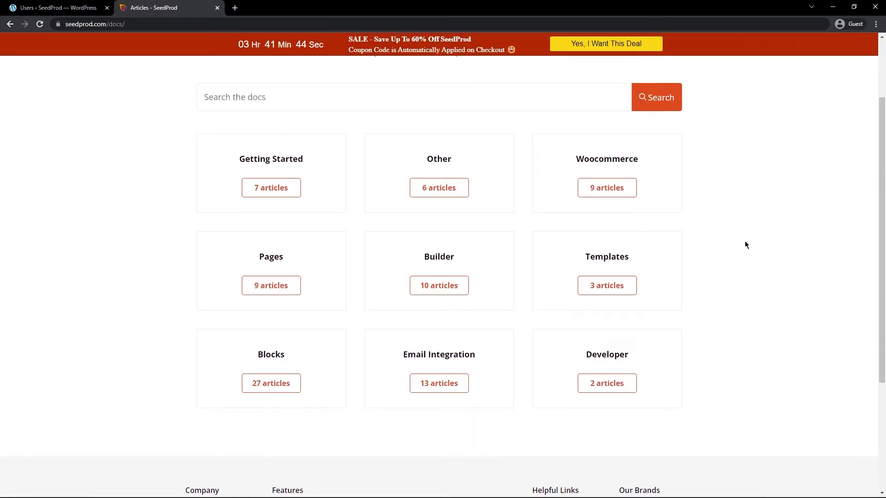